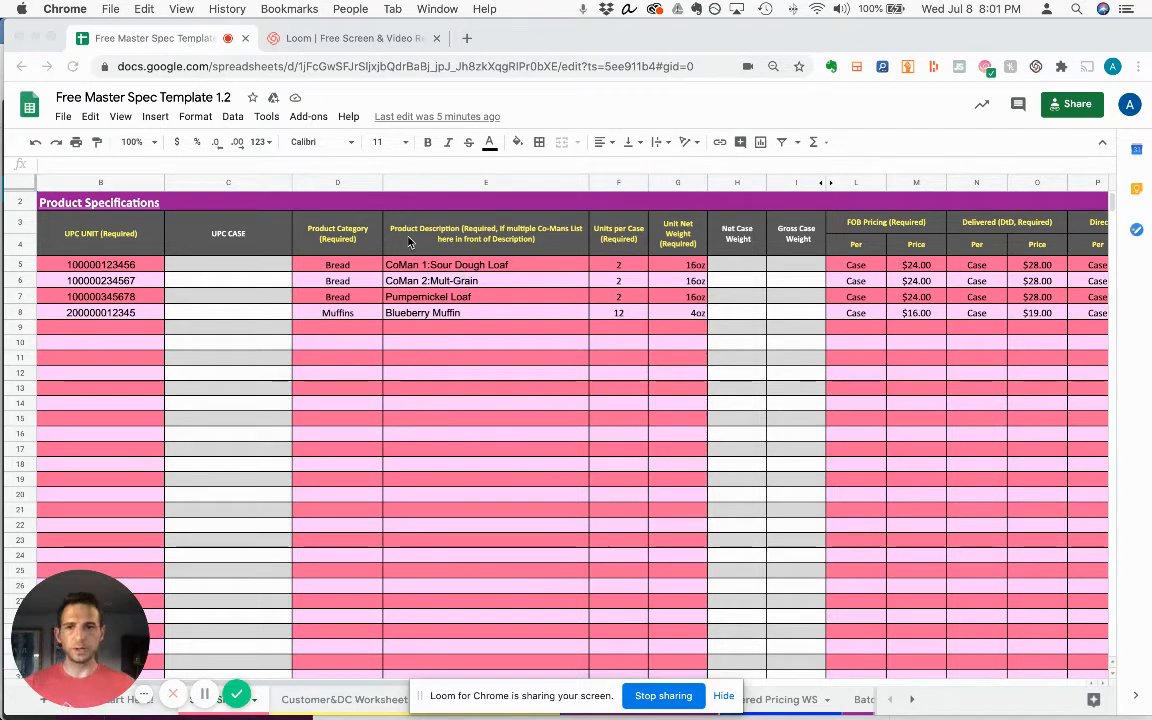
mouse_move(400, 200)
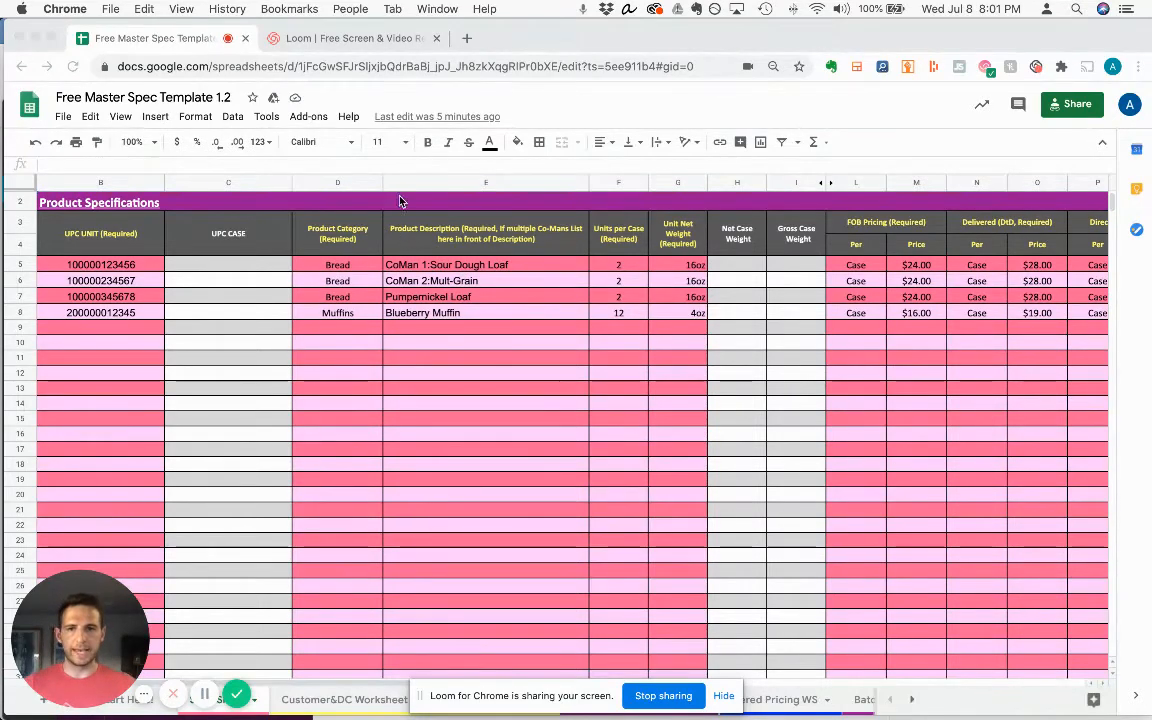
mouse_move(380, 232)
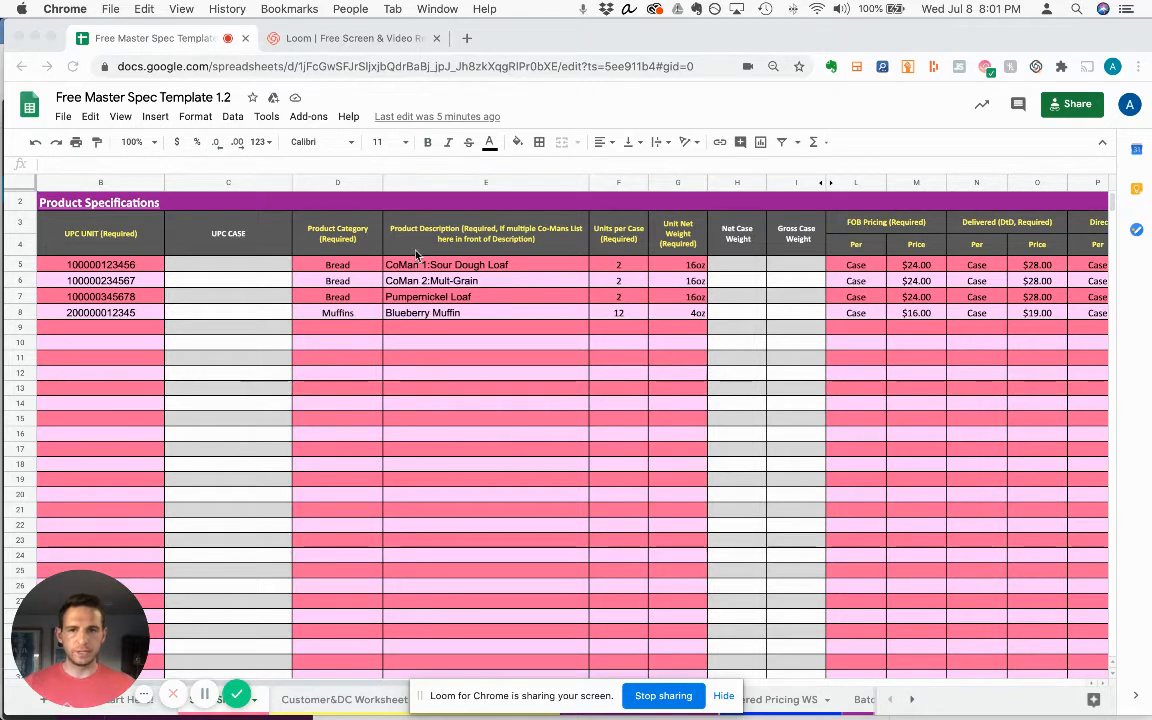
mouse_move(382, 595)
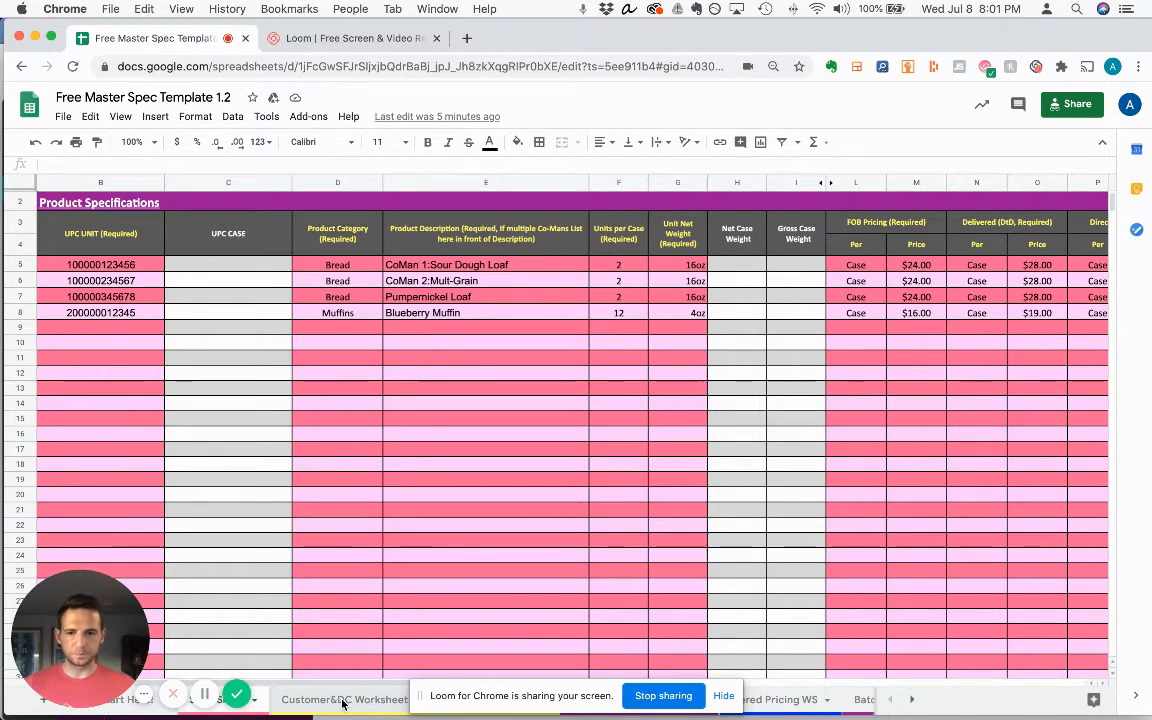
Switch to the Customer&DC Worksheet sheet and scroll right to the Costco pricing column.
left_click(344, 699)
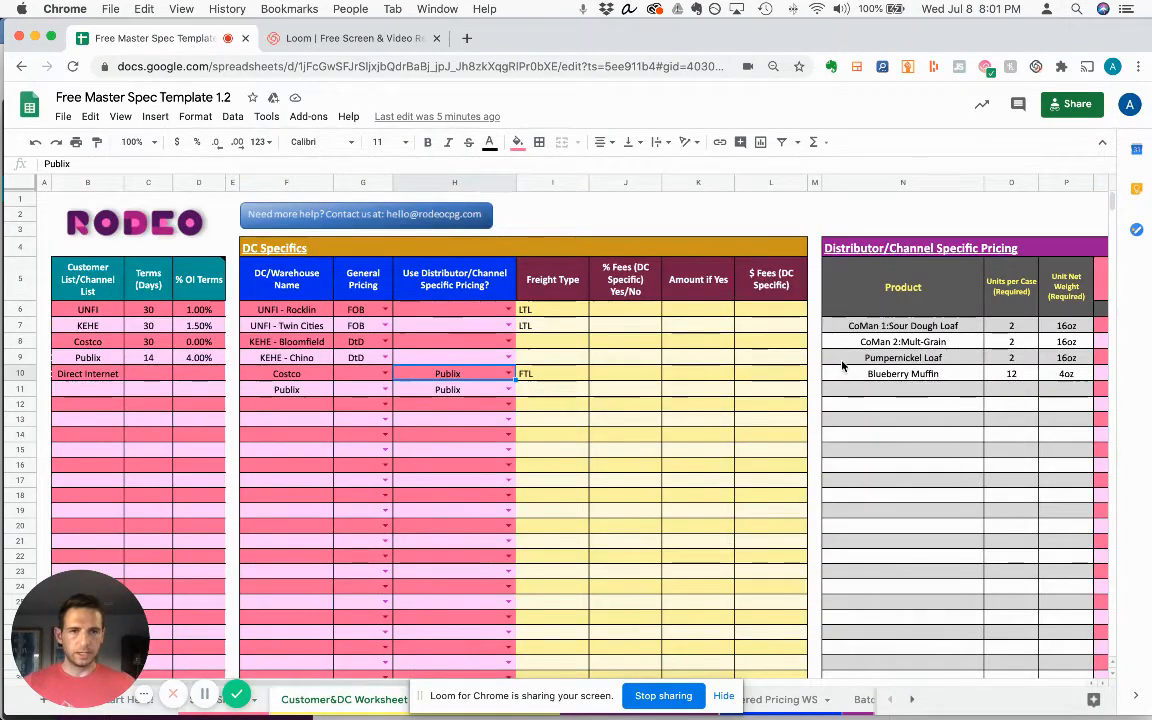
scroll("right", 3)
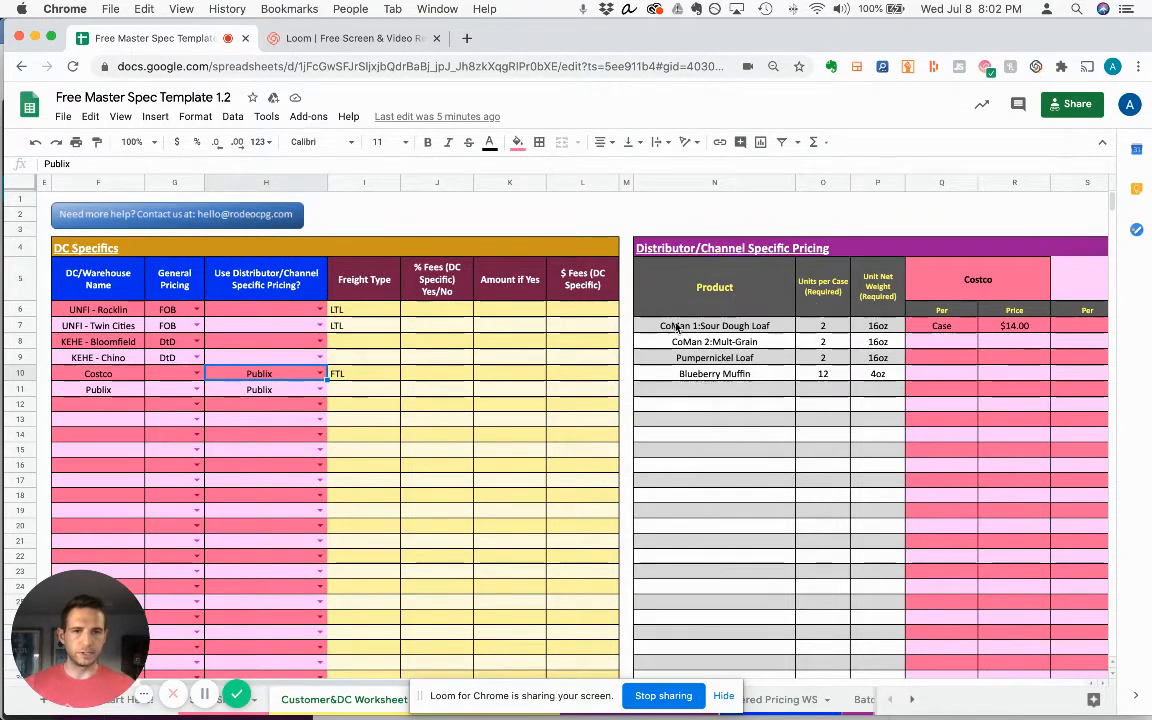
mouse_move(893, 408)
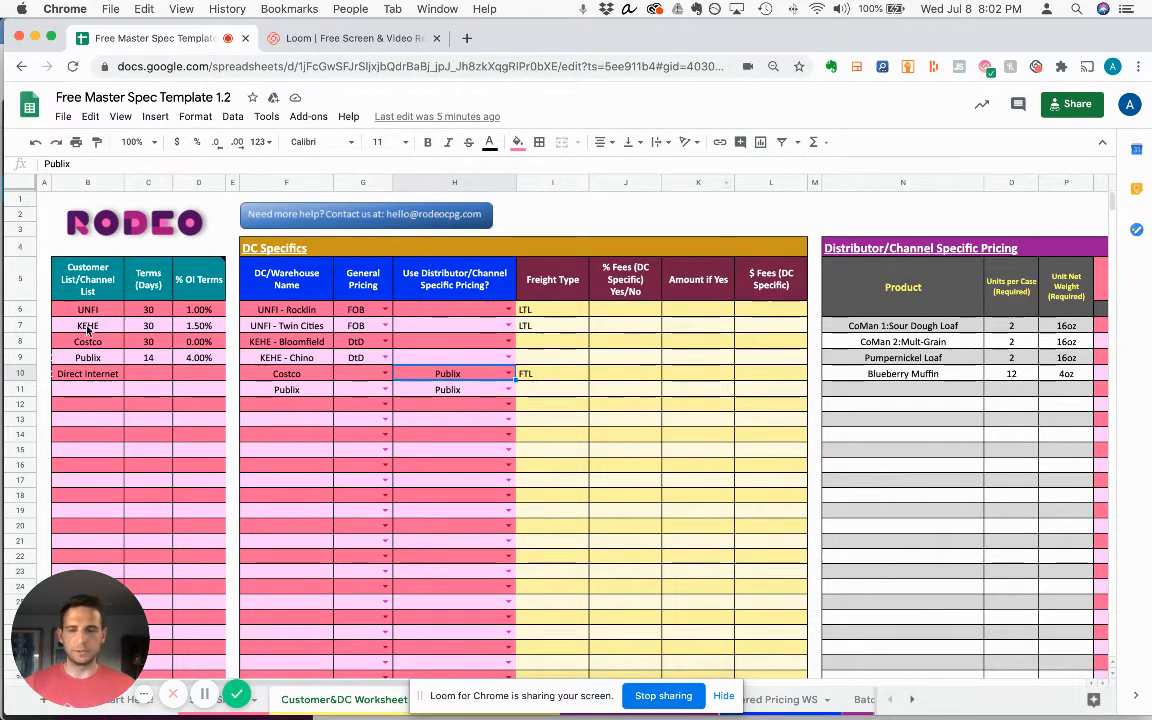
mouse_move(152, 300)
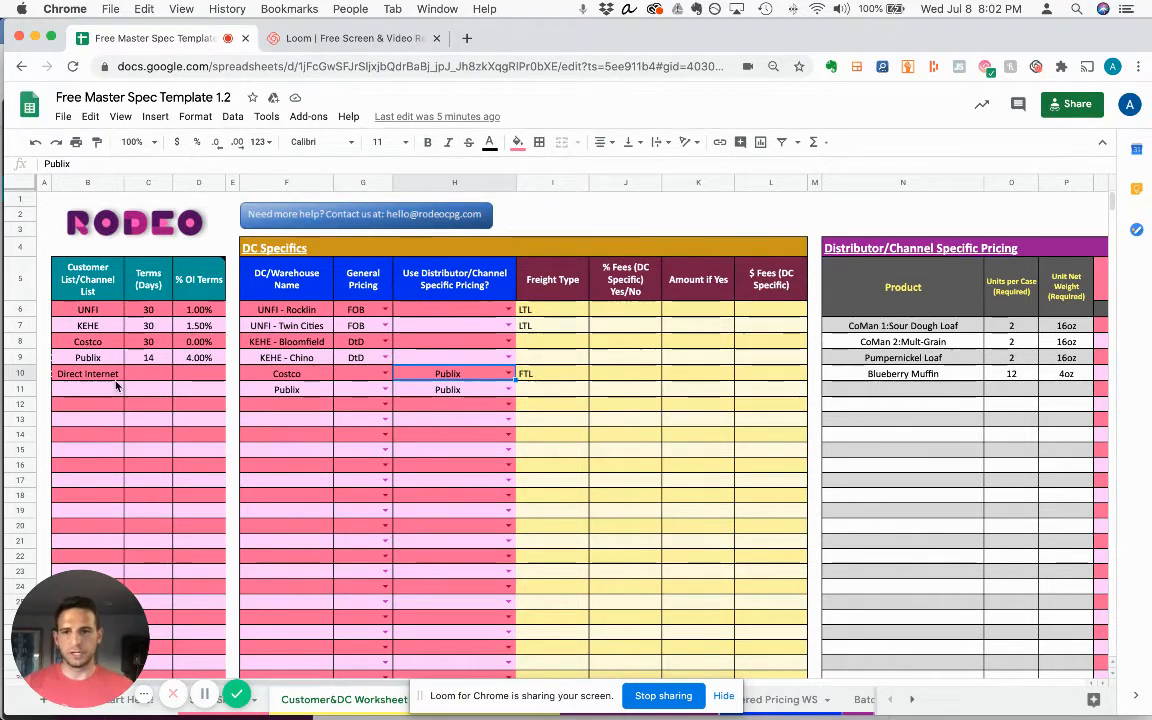
mouse_move(80, 408)
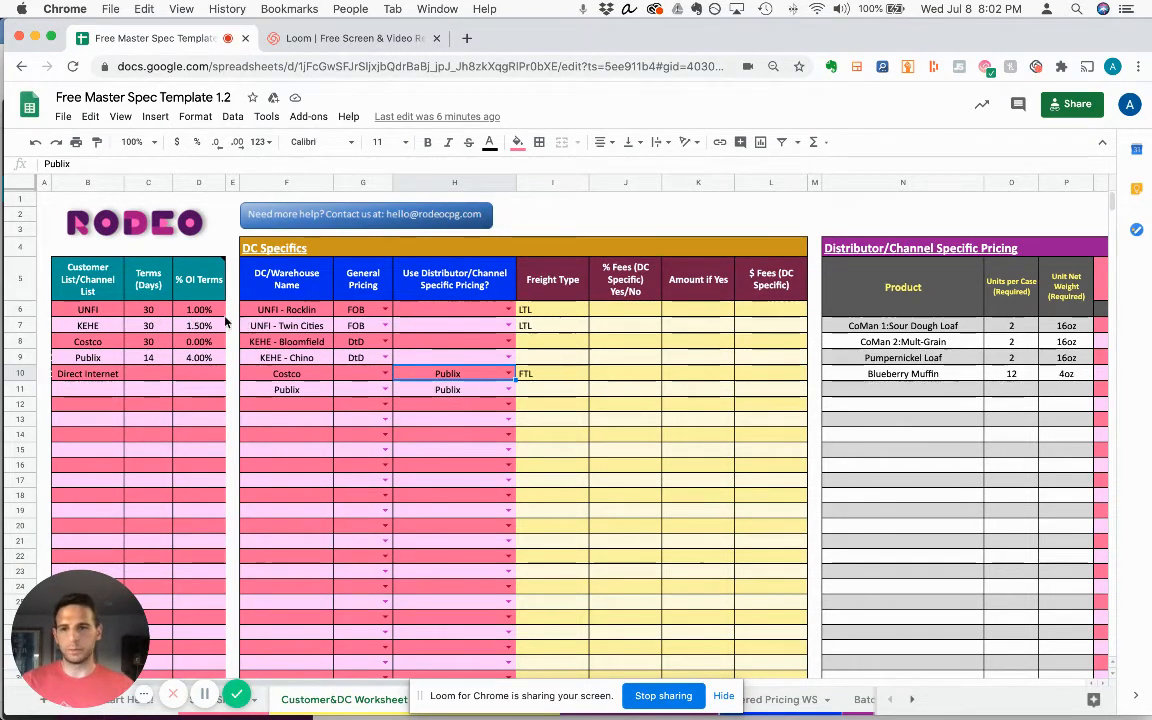
mouse_move(258, 258)
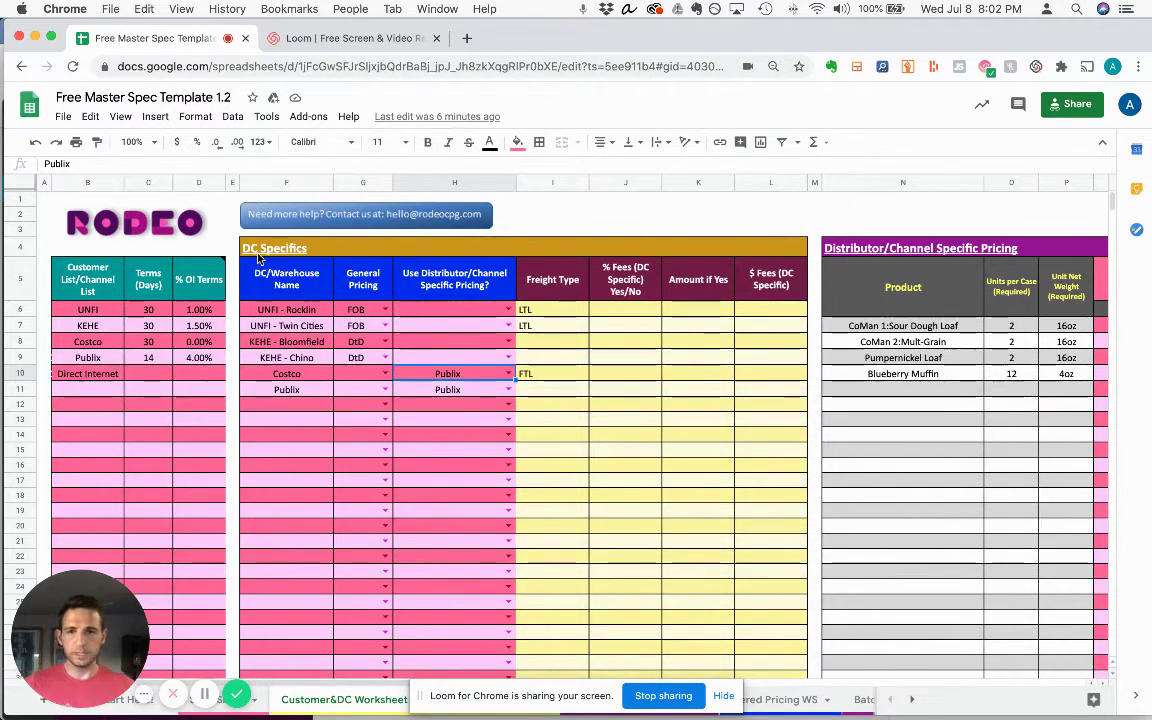
mouse_move(784, 408)
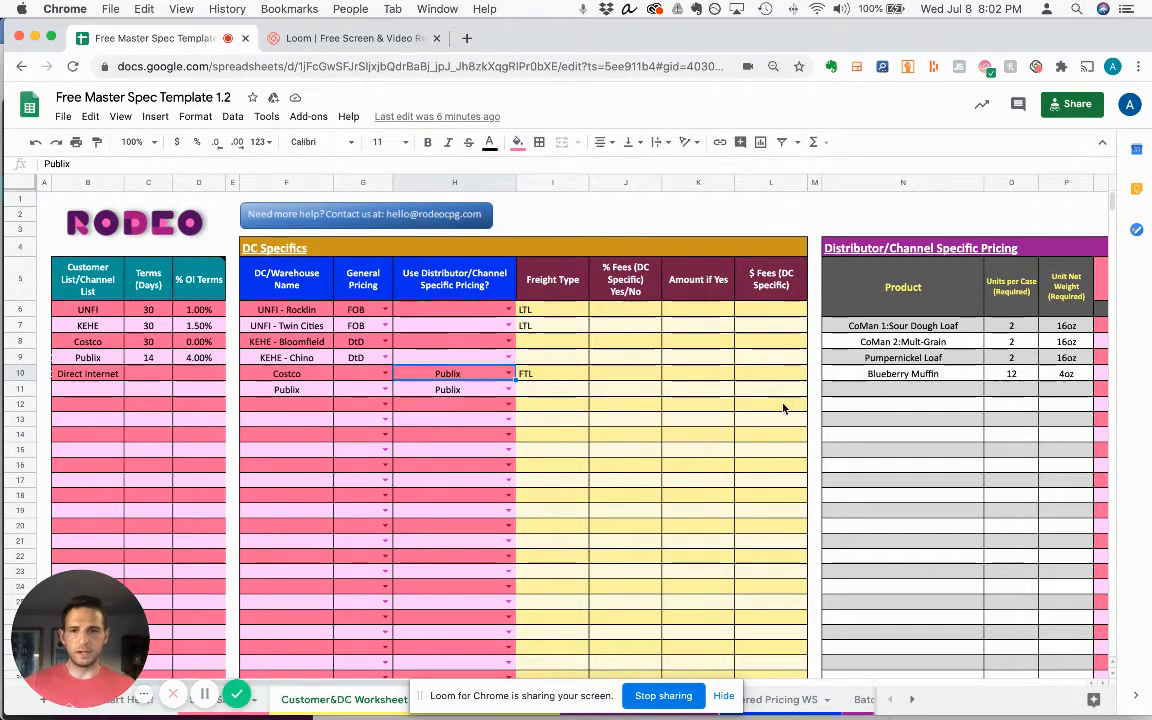
mouse_move(305, 265)
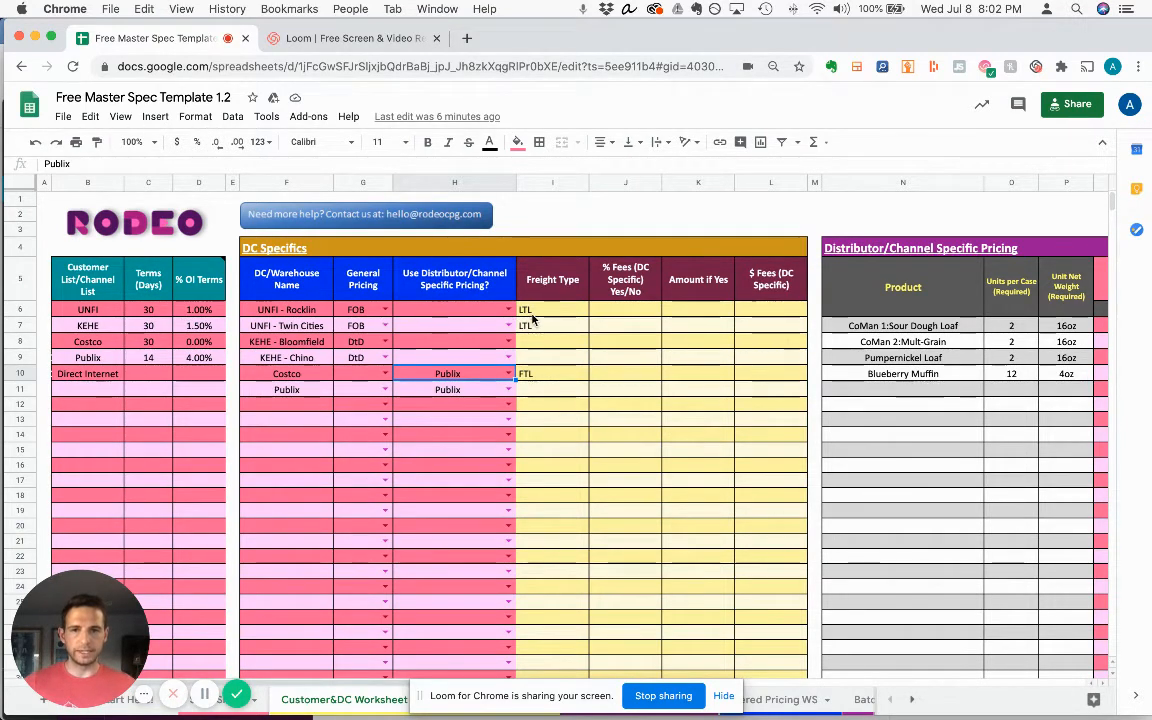
mouse_move(640, 318)
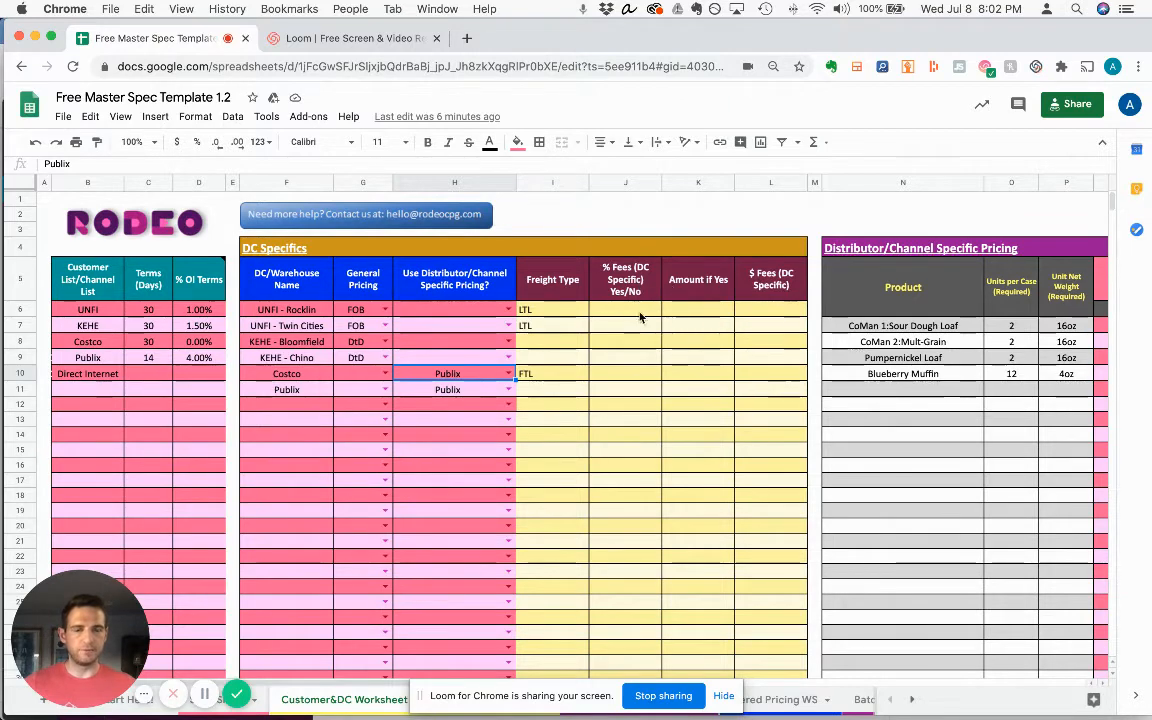
mouse_move(755, 345)
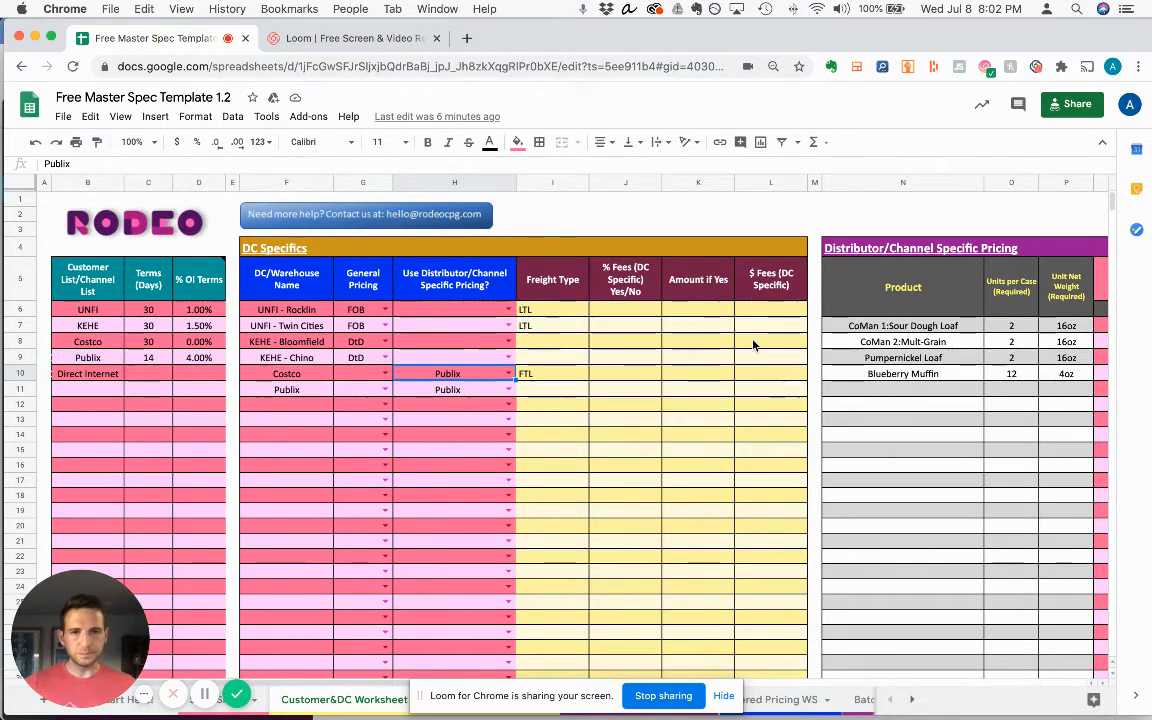
scroll("right", 3)
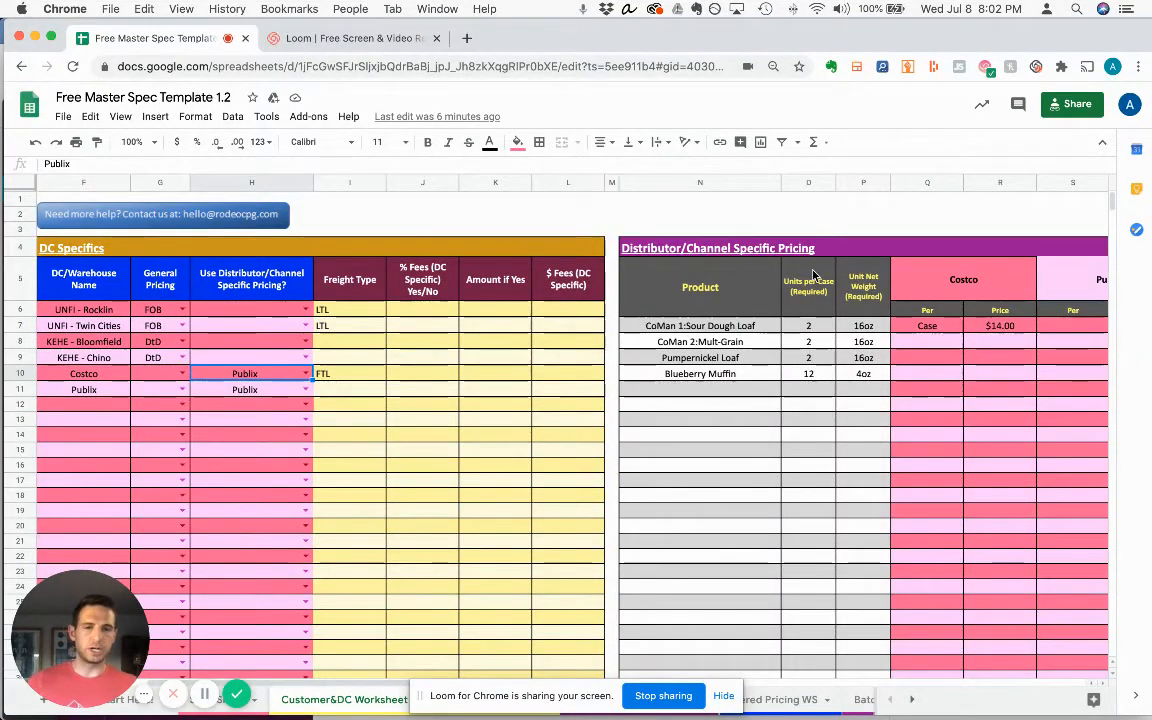
mouse_move(903, 288)
type("co")
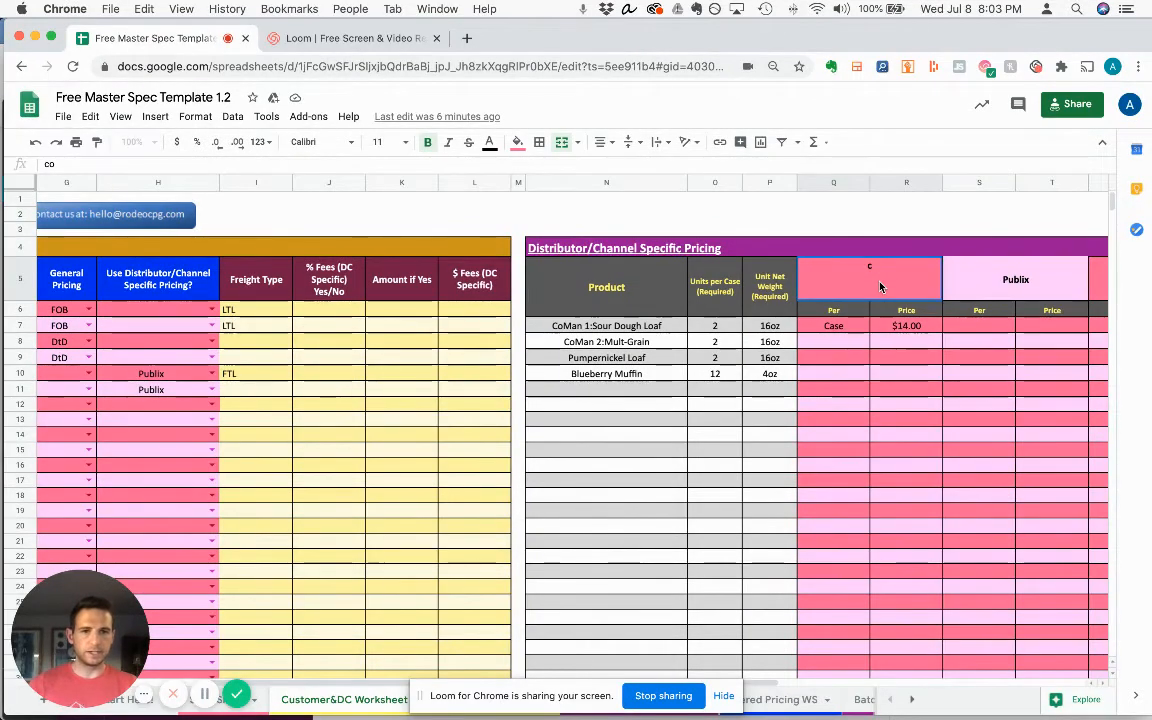
type("Costco")
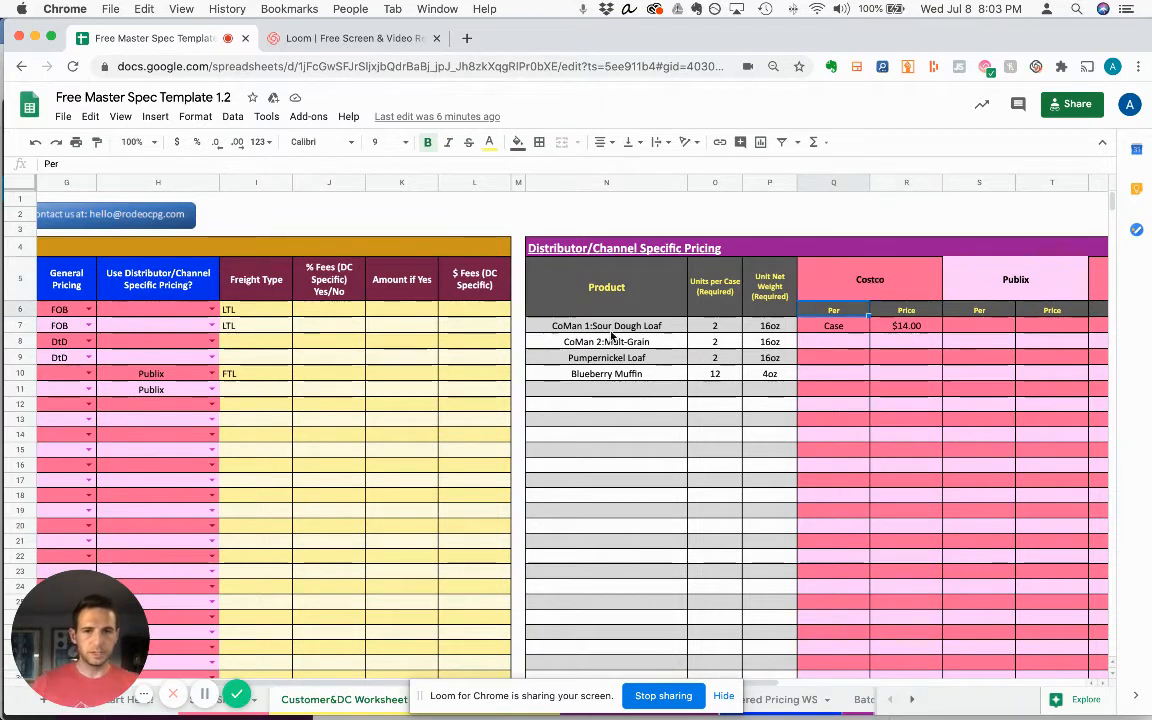
mouse_move(800, 394)
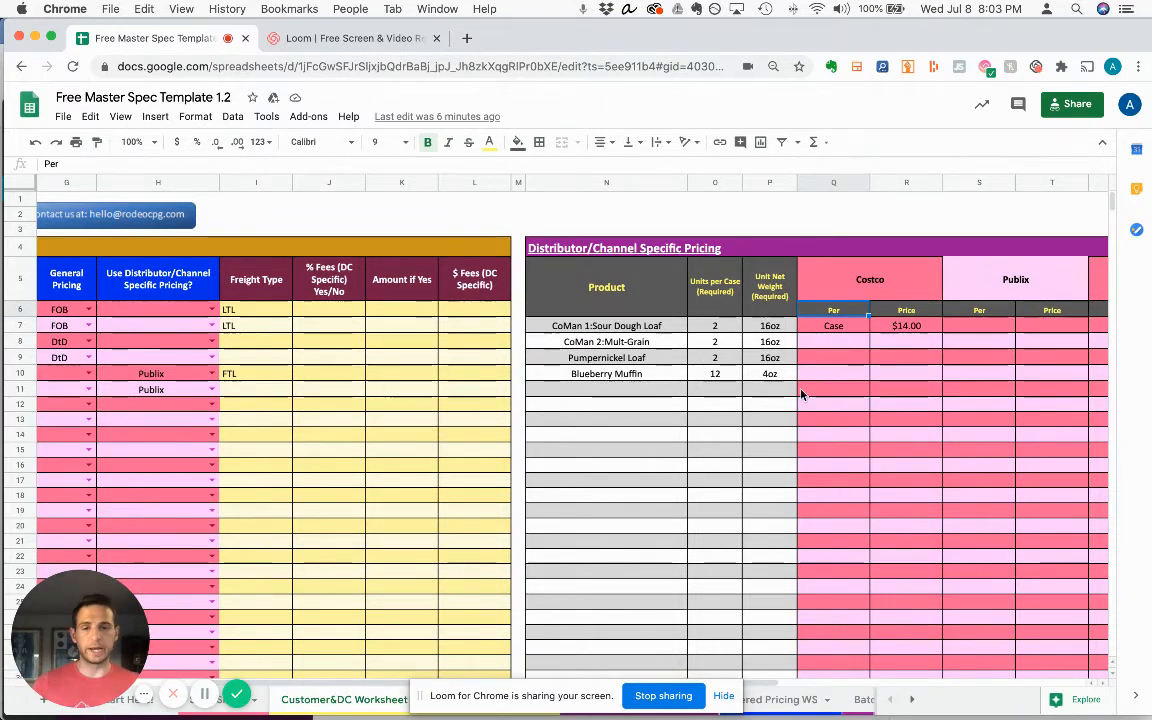
mouse_move(768, 407)
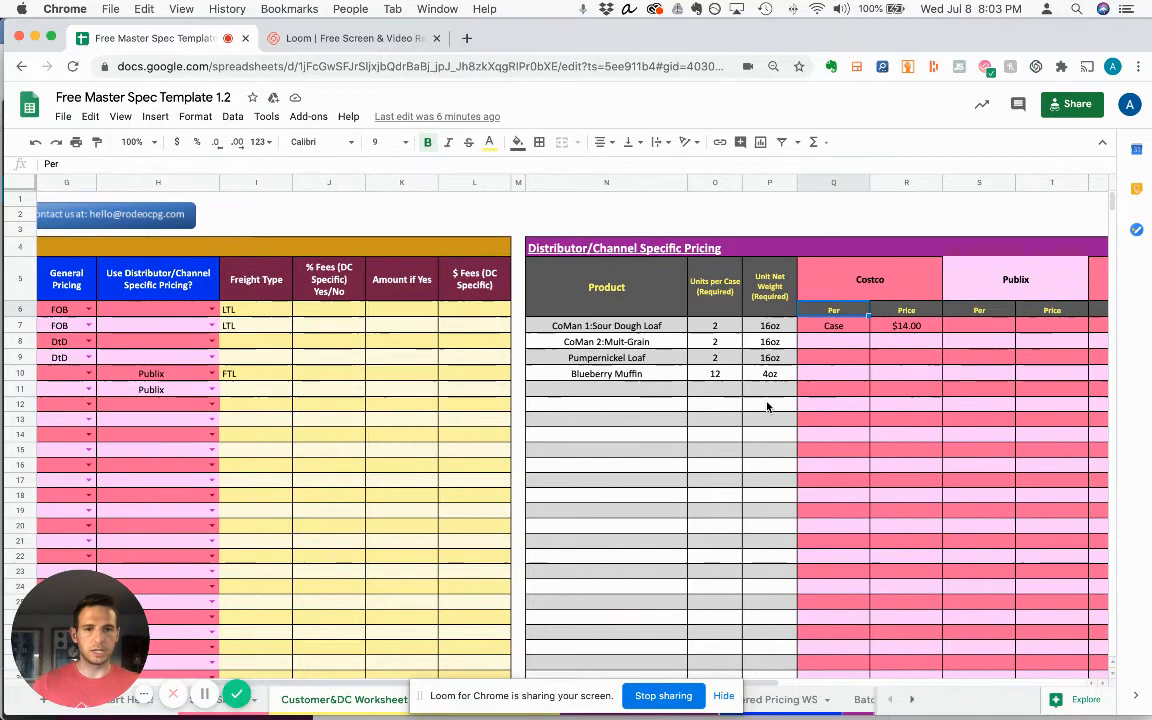
scroll("right", 3)
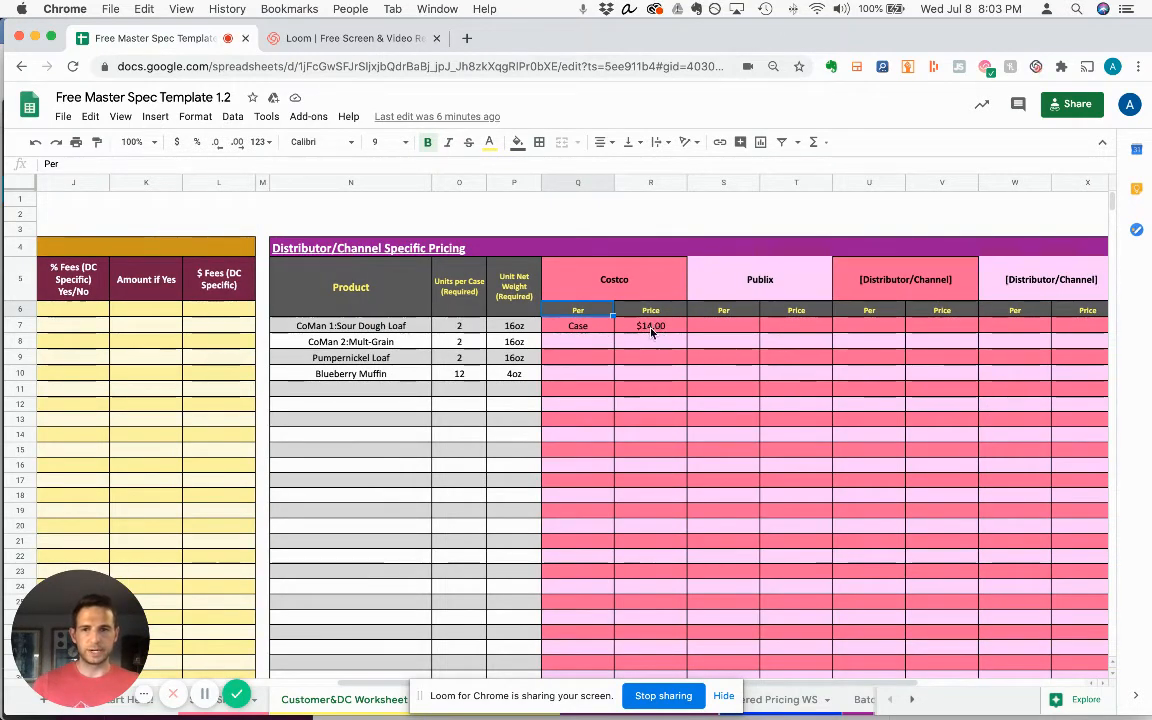
scroll("left", 3)
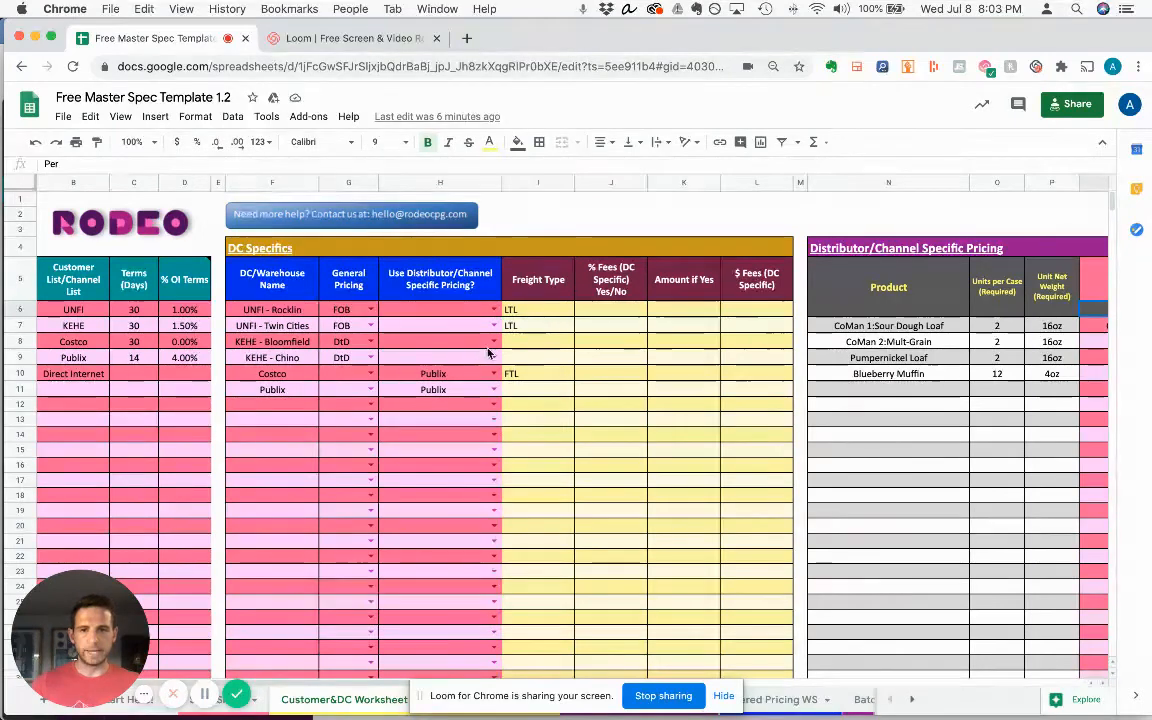
Choose Costco from the H6 pricing dropdown for UNFI - Rocklin.
left_click(491, 309)
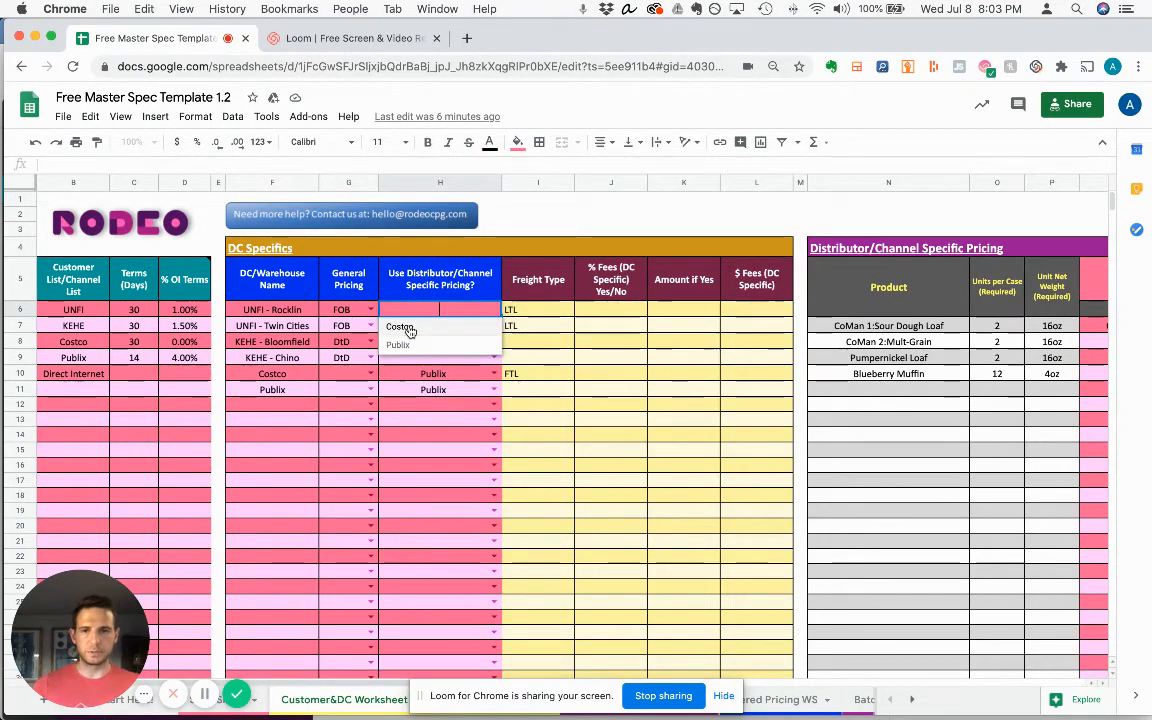
left_click(398, 326)
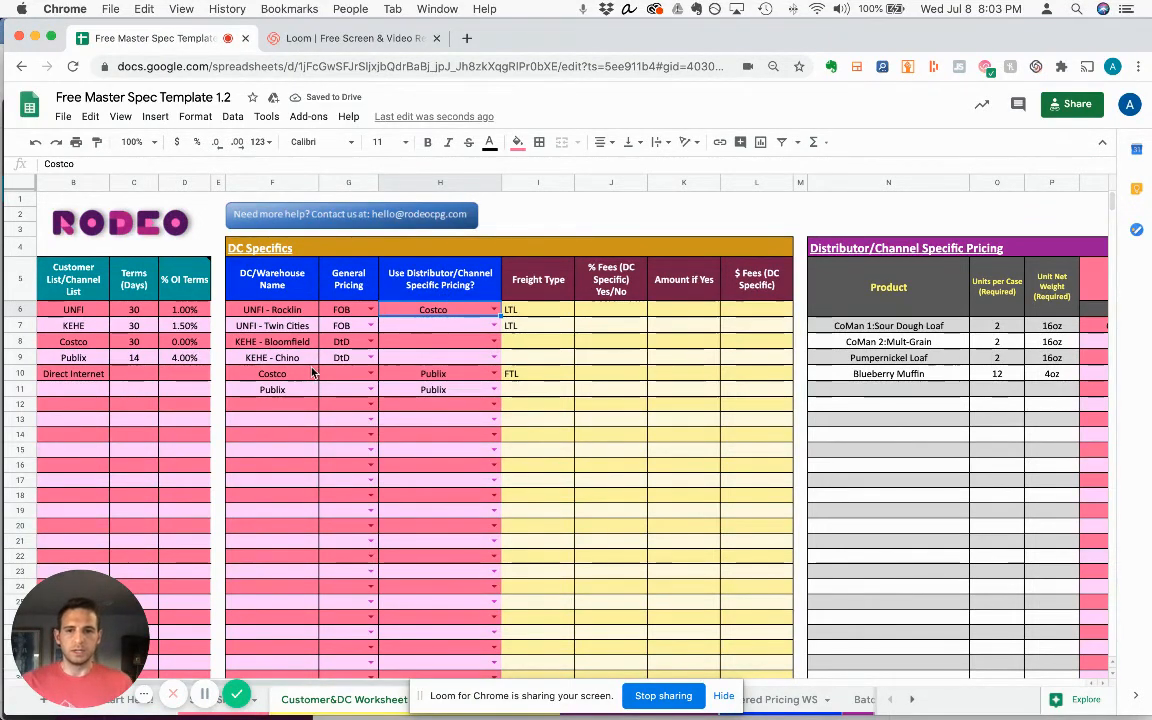
mouse_move(275, 423)
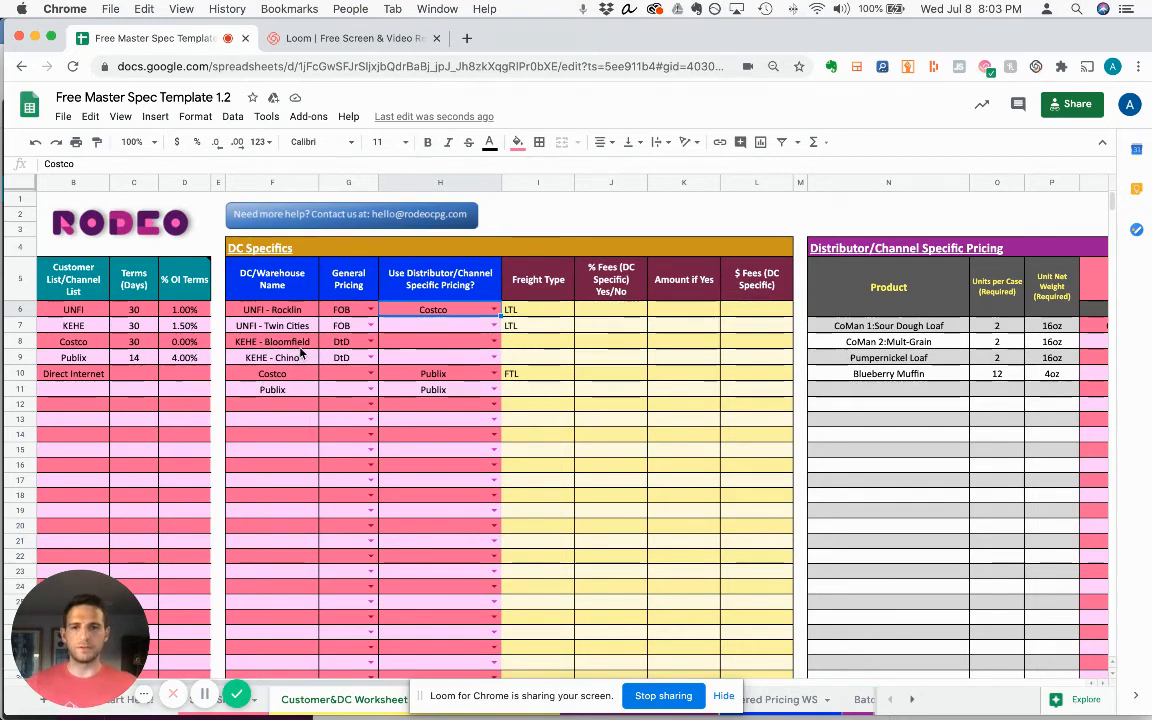
mouse_move(308, 352)
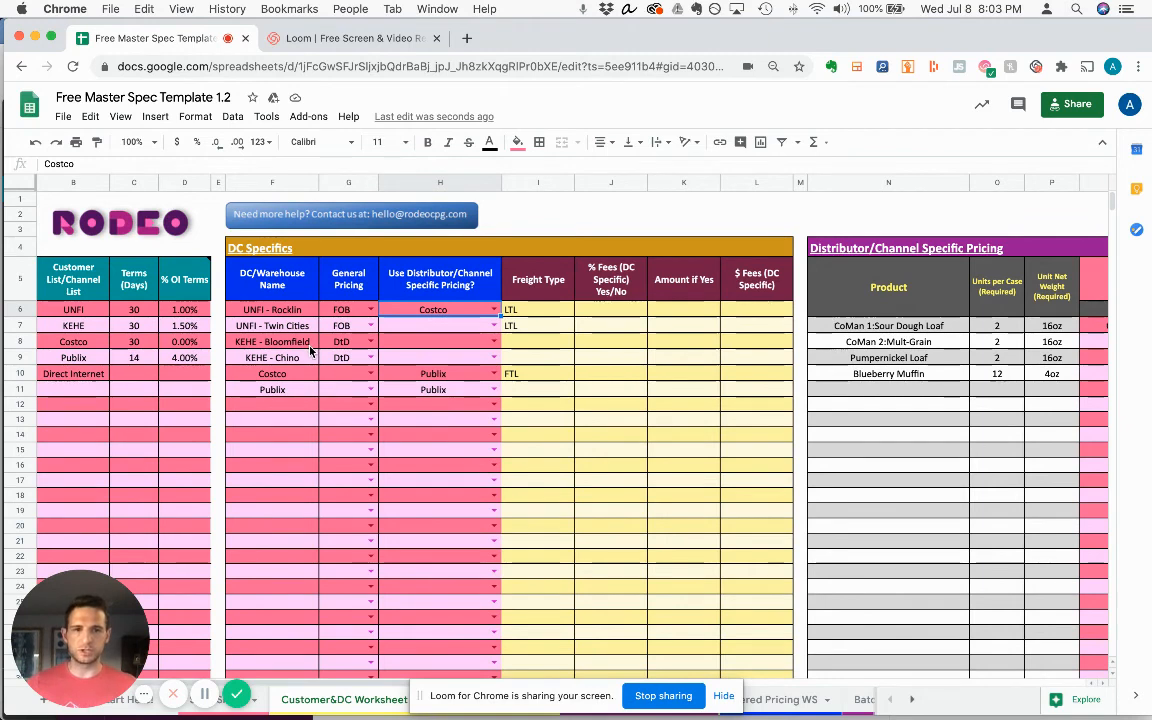
mouse_move(334, 578)
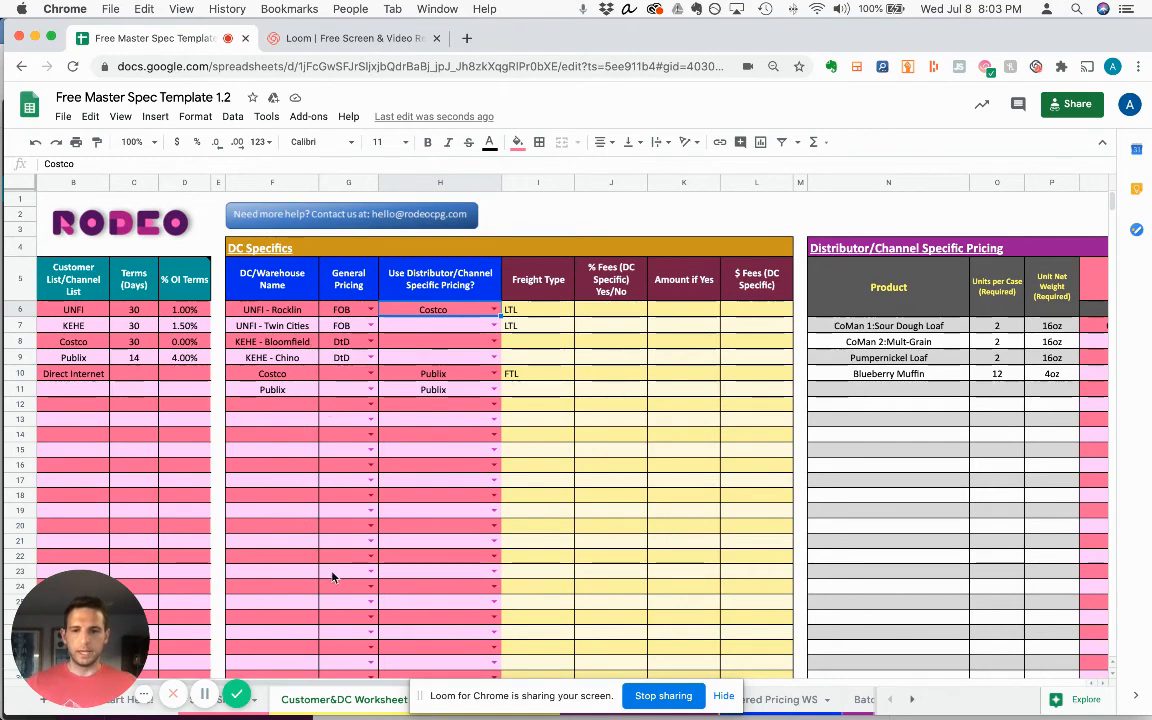